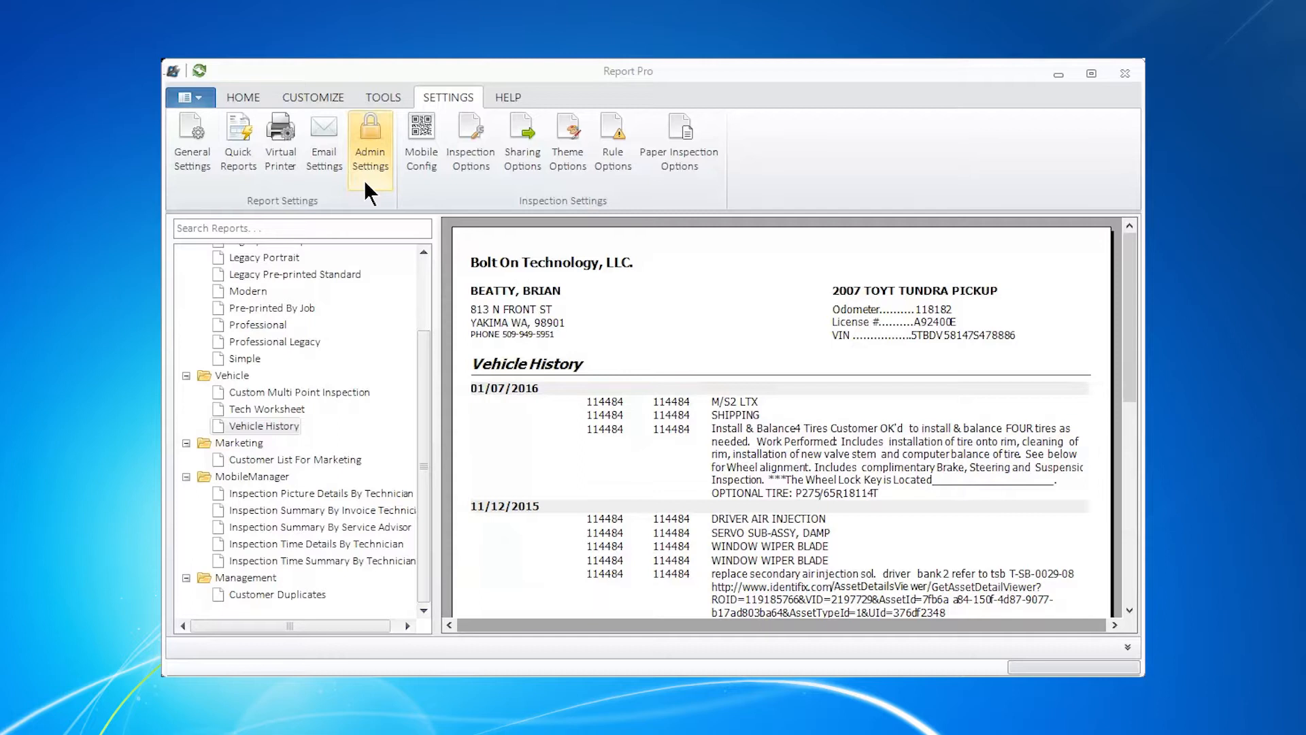
pyautogui.moveTo(310, 477)
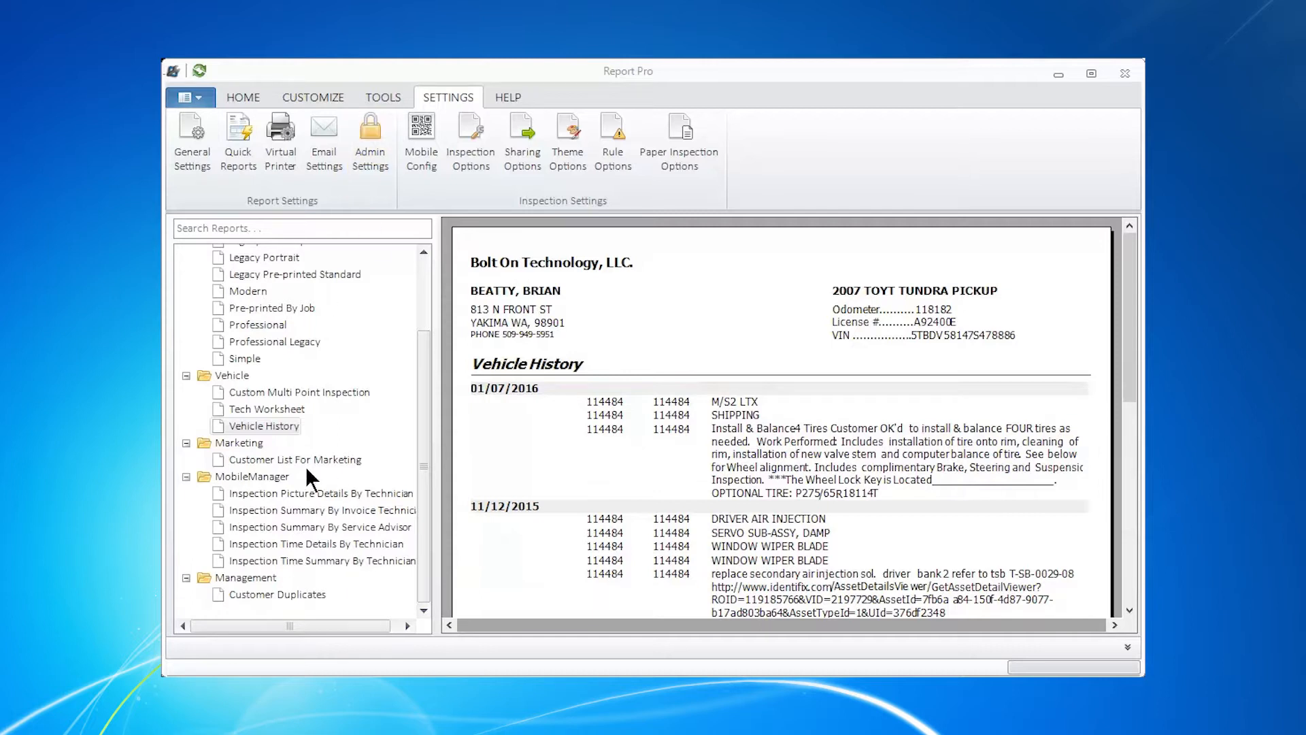
pyautogui.moveTo(263, 549)
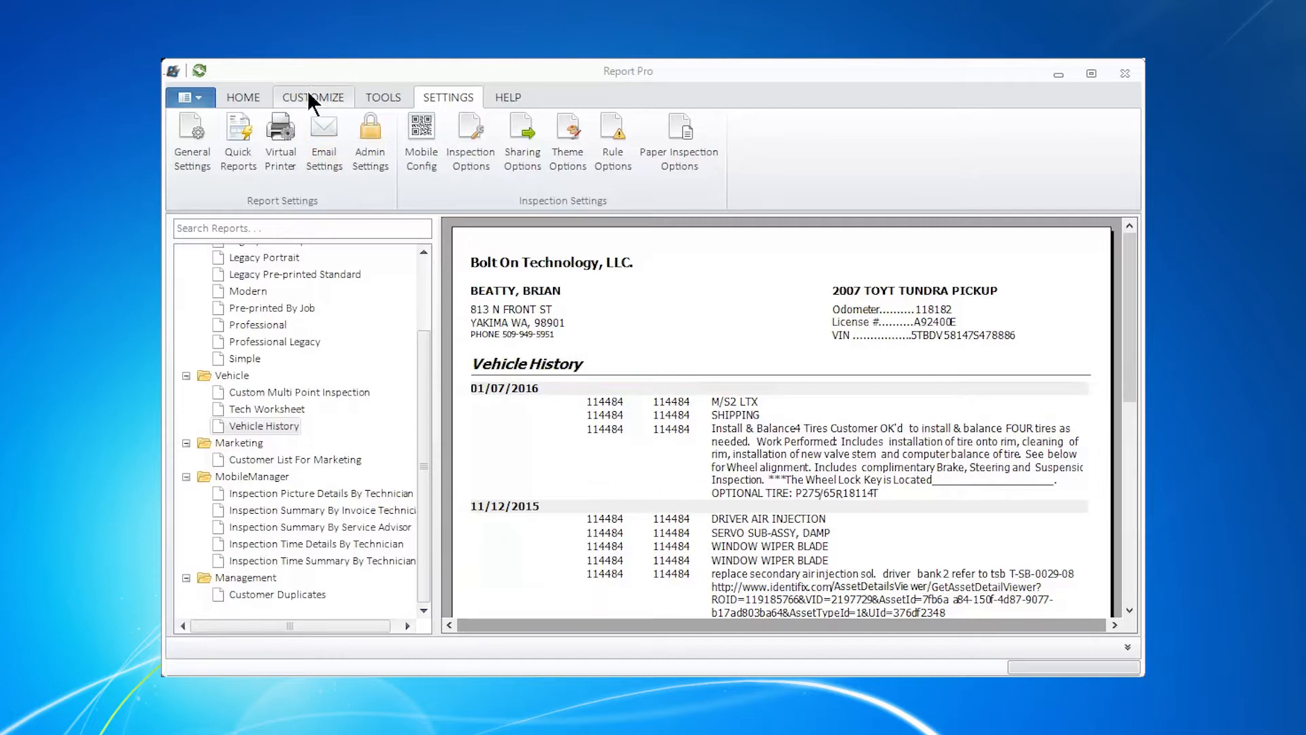
# Step: Reach the Admin Settings page and place the cursor in the Admin Password field
pyautogui.click(313, 97)
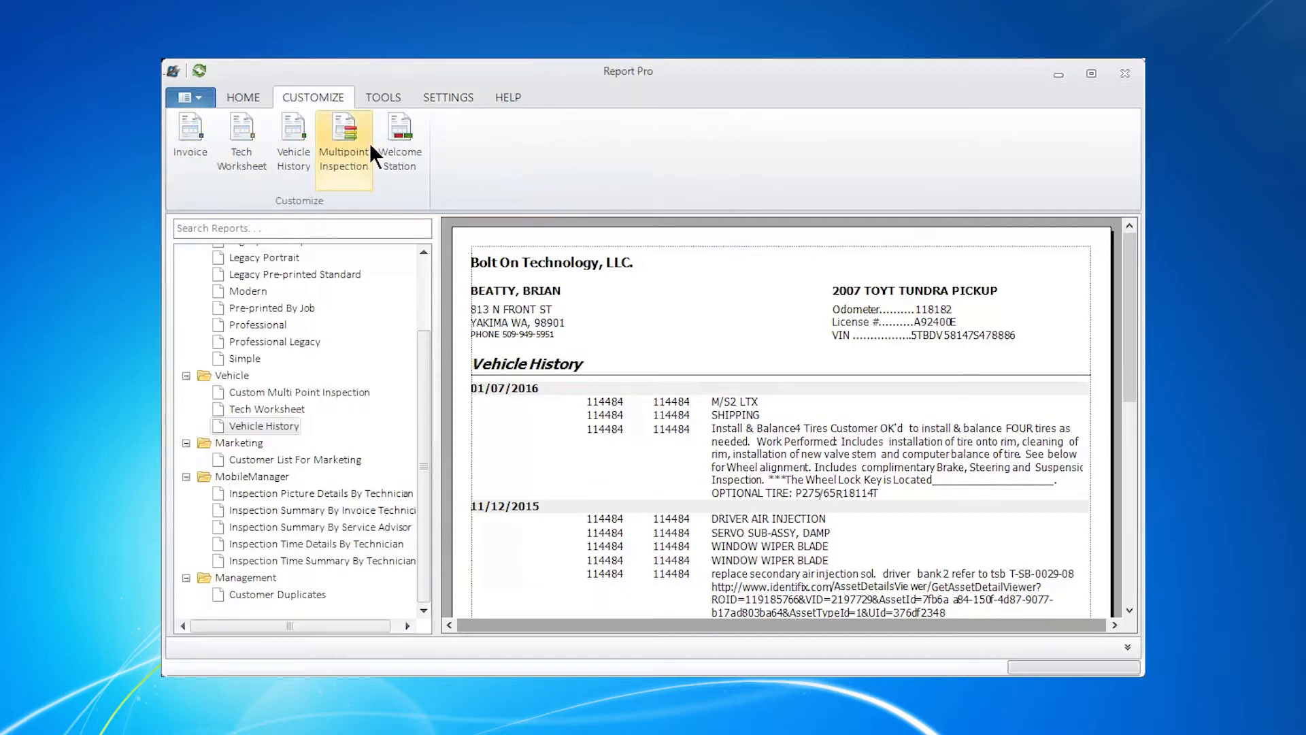
pyautogui.moveTo(287, 108)
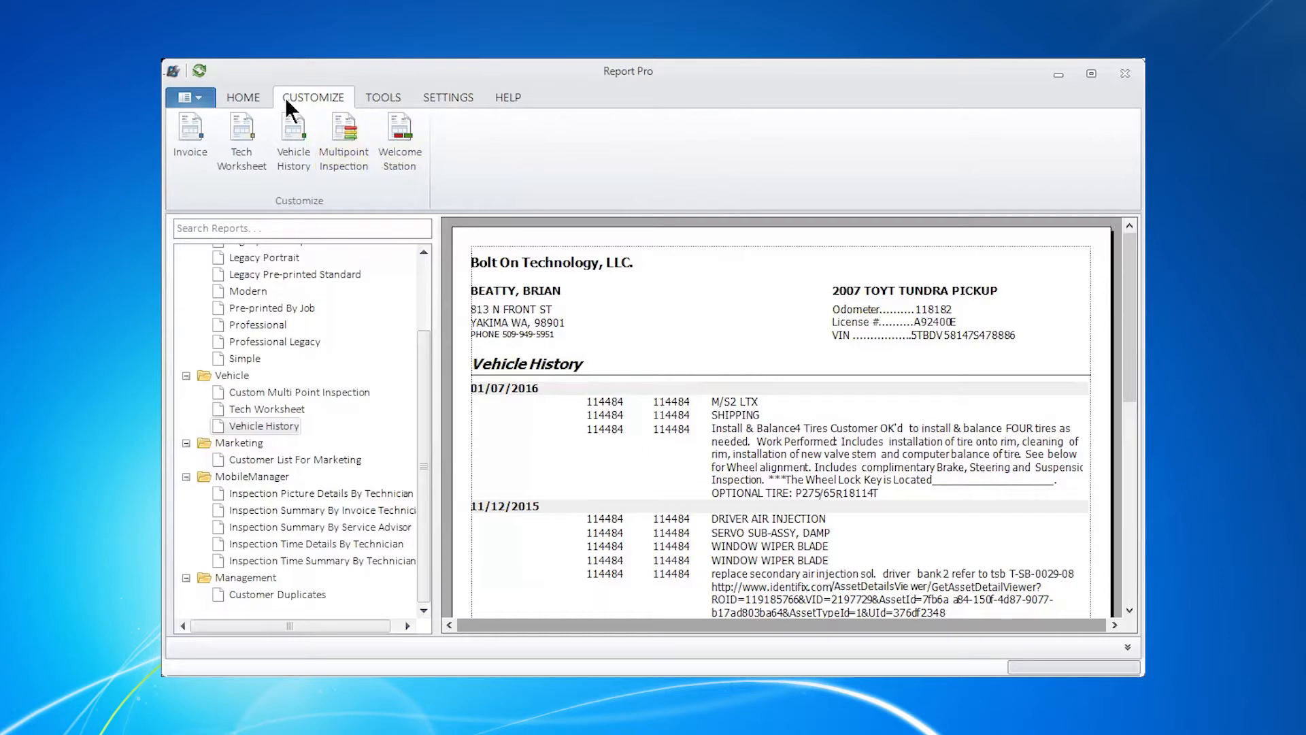
pyautogui.click(242, 97)
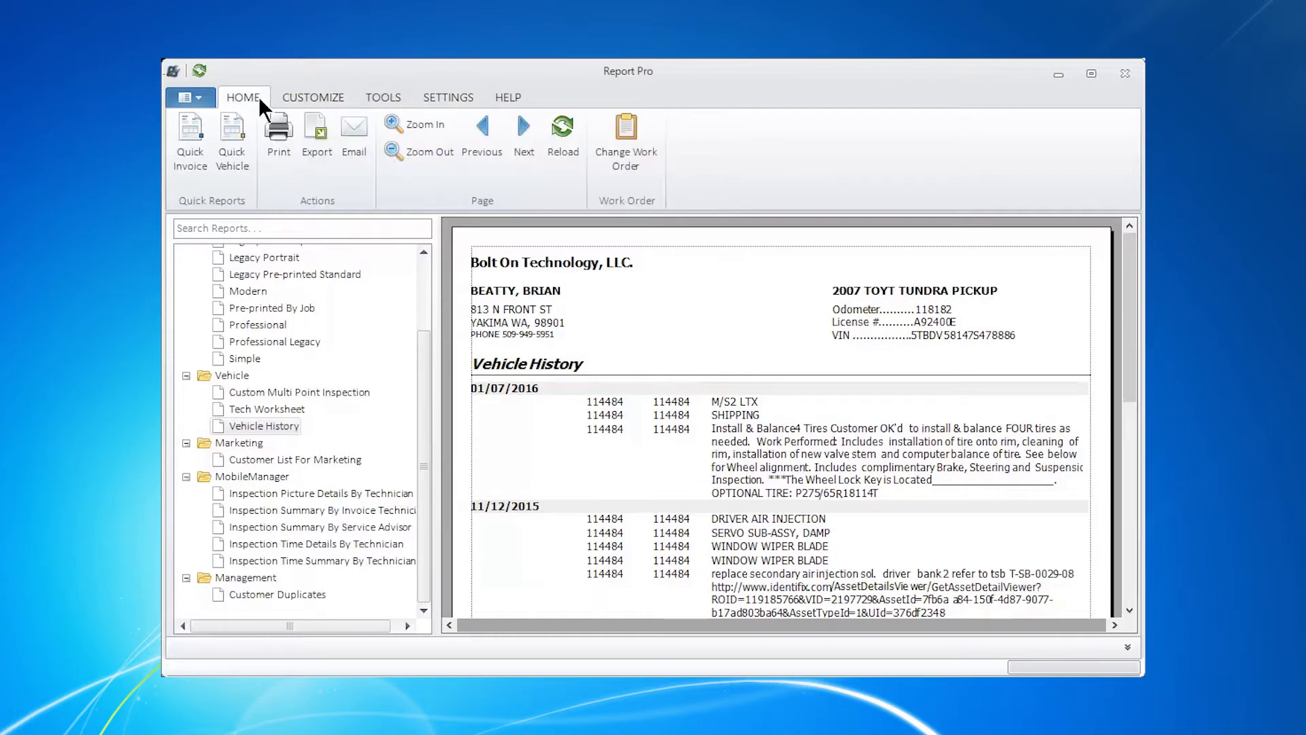
pyautogui.click(448, 97)
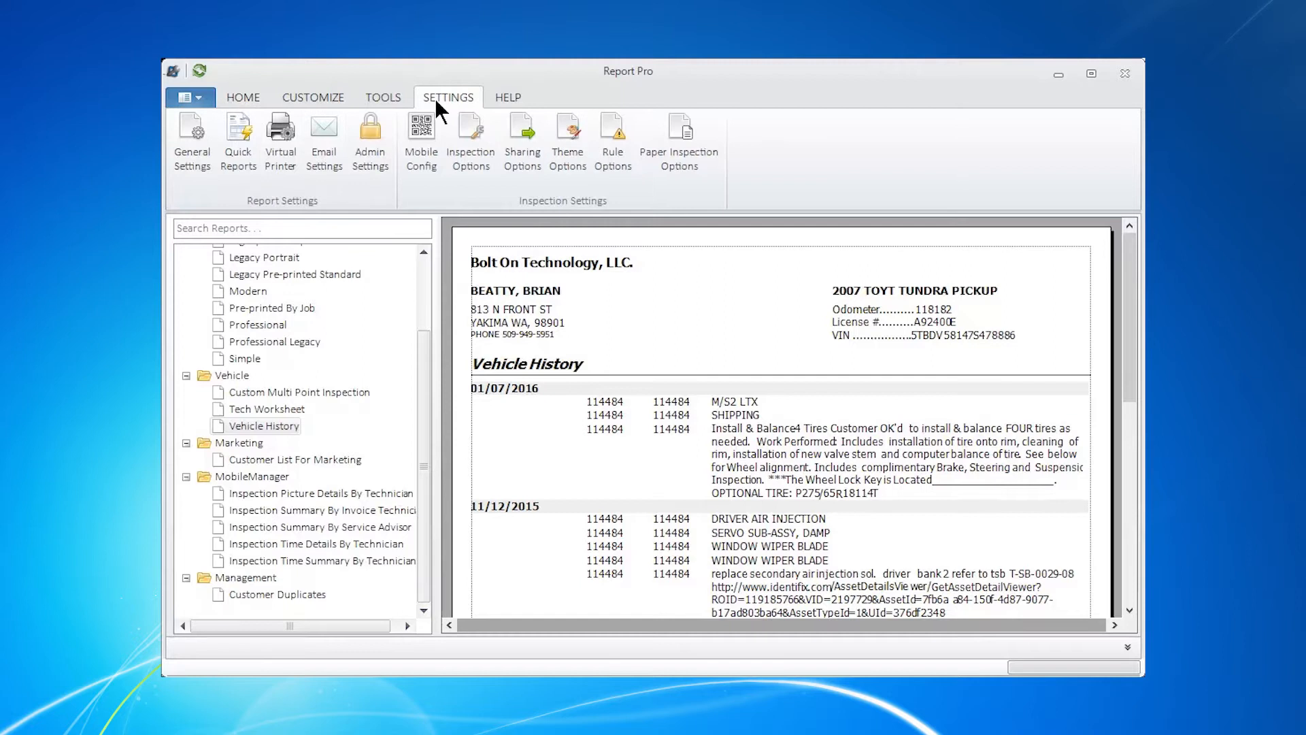
pyautogui.click(369, 137)
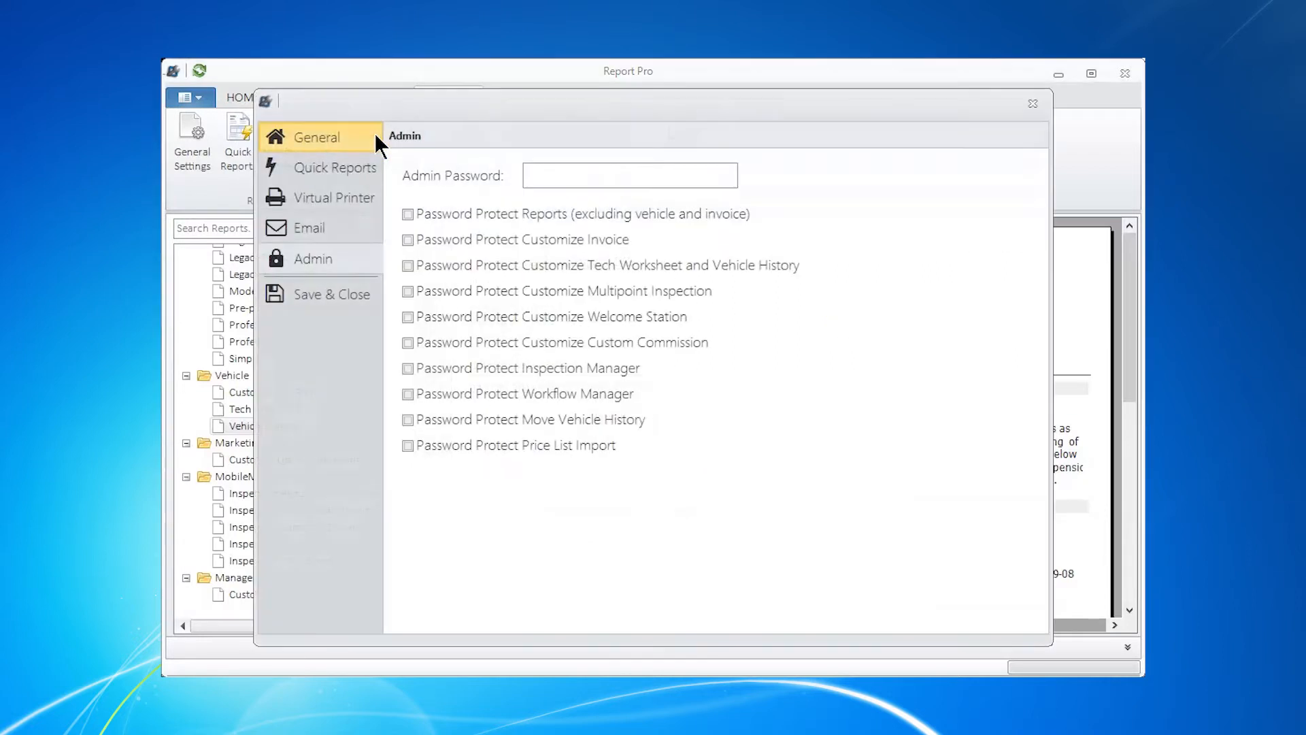
pyautogui.moveTo(388, 400)
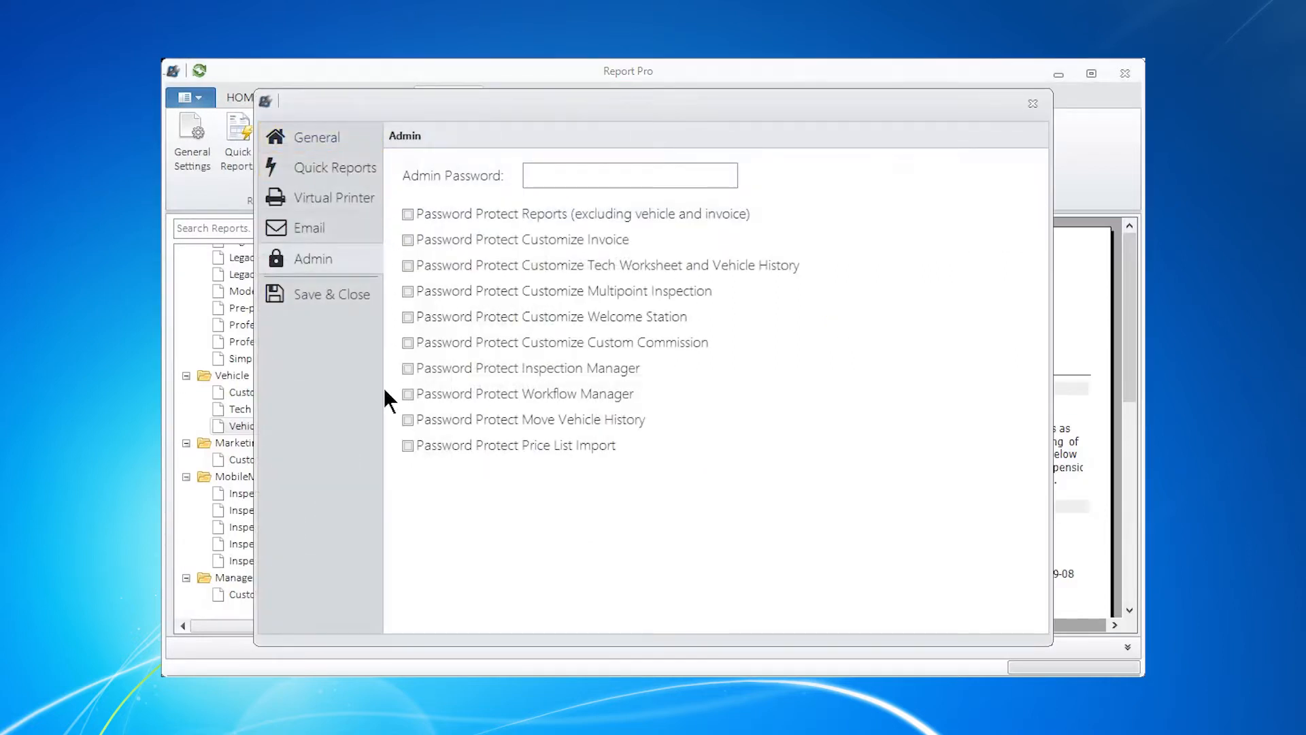
pyautogui.click(407, 265)
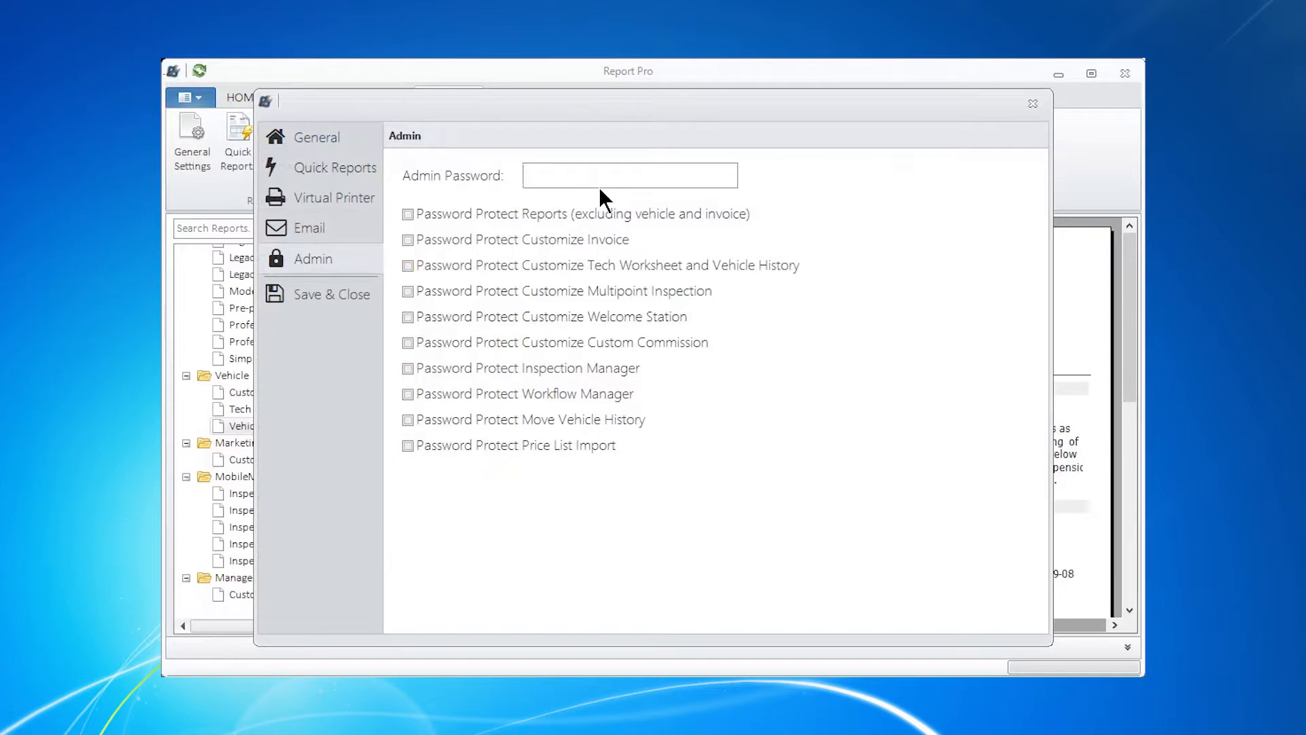
pyautogui.click(628, 175)
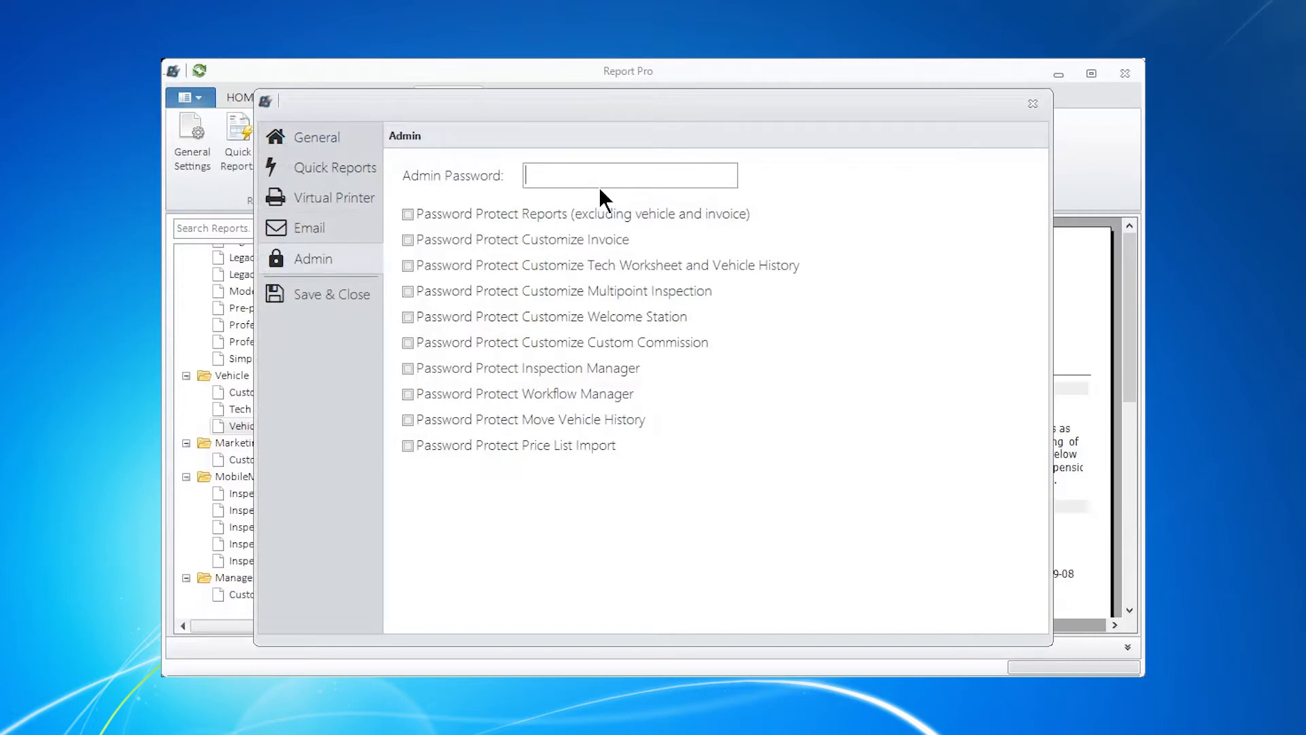
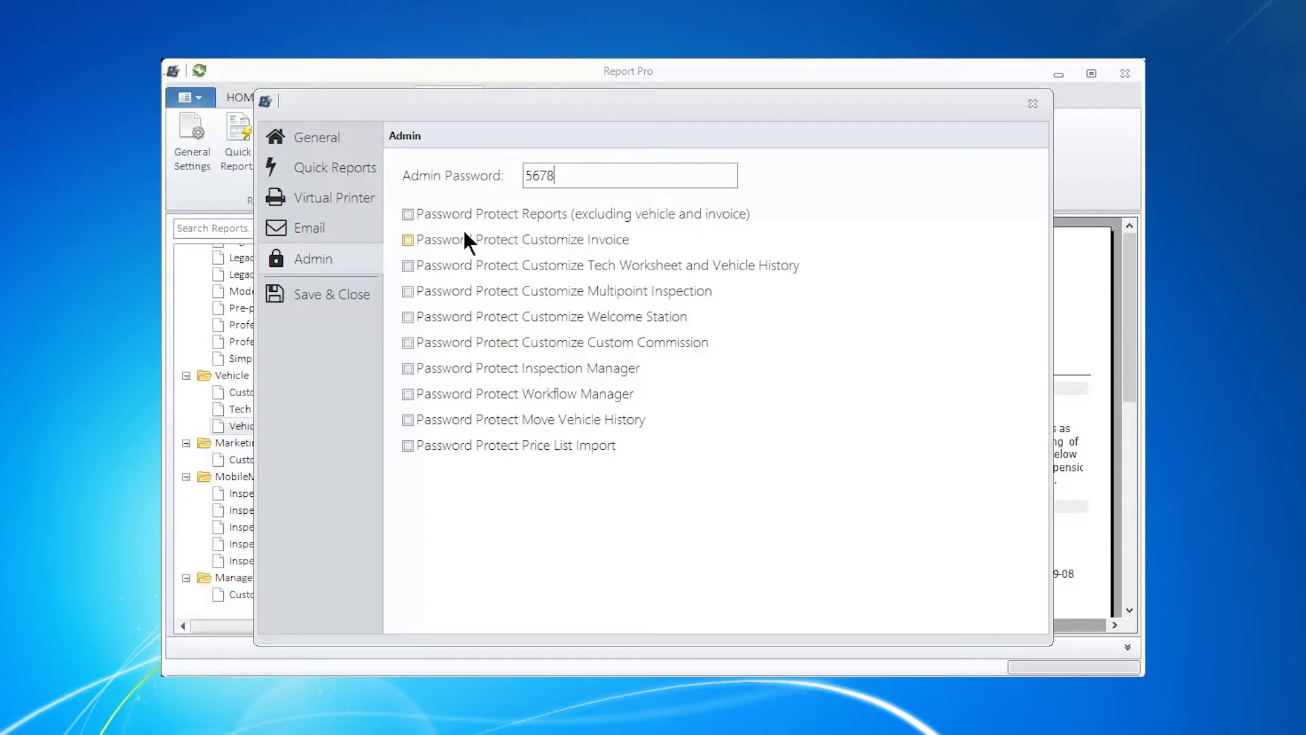
pyautogui.click(407, 214)
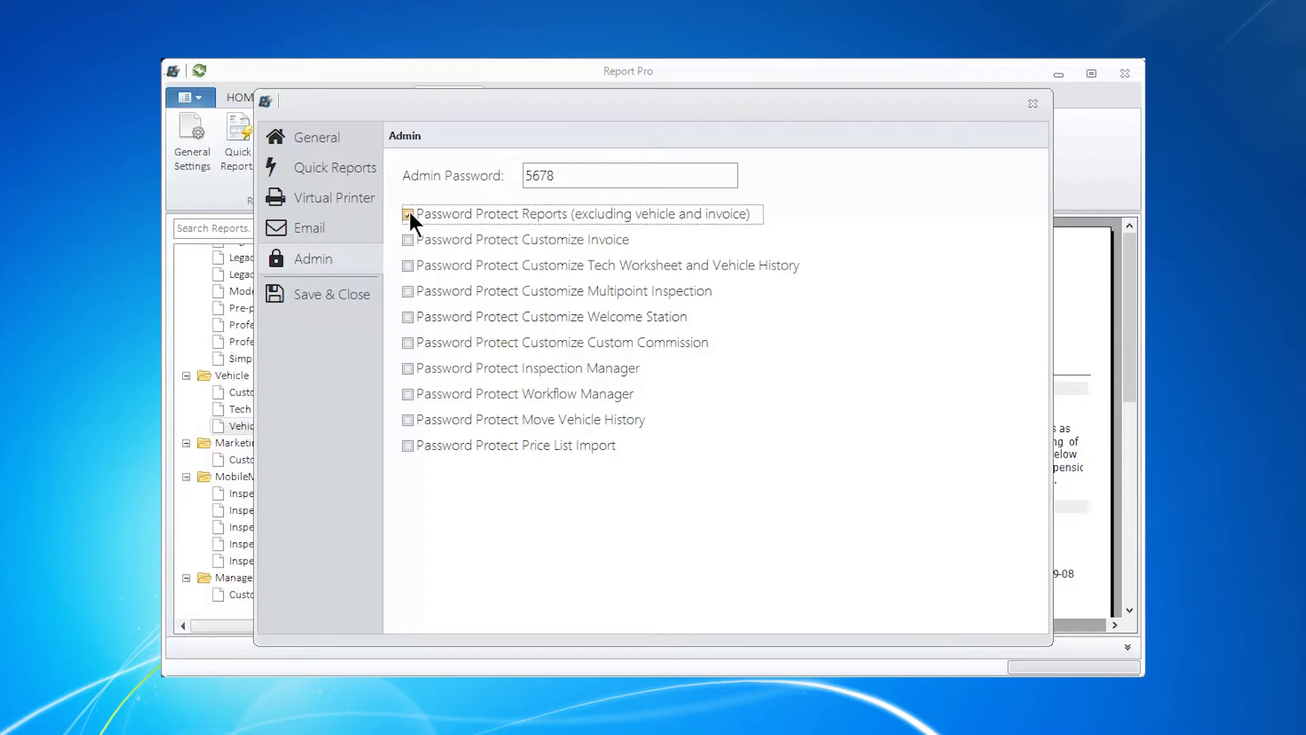
pyautogui.click(407, 214)
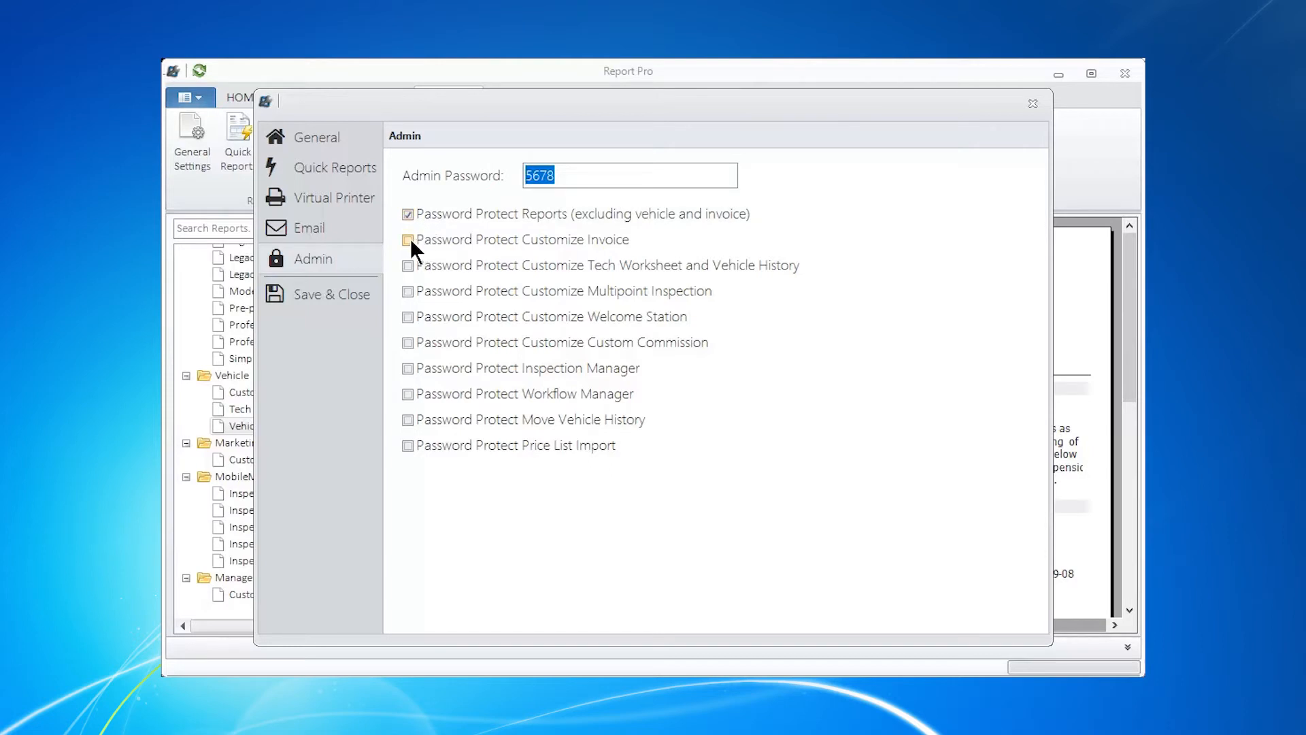
pyautogui.click(407, 239)
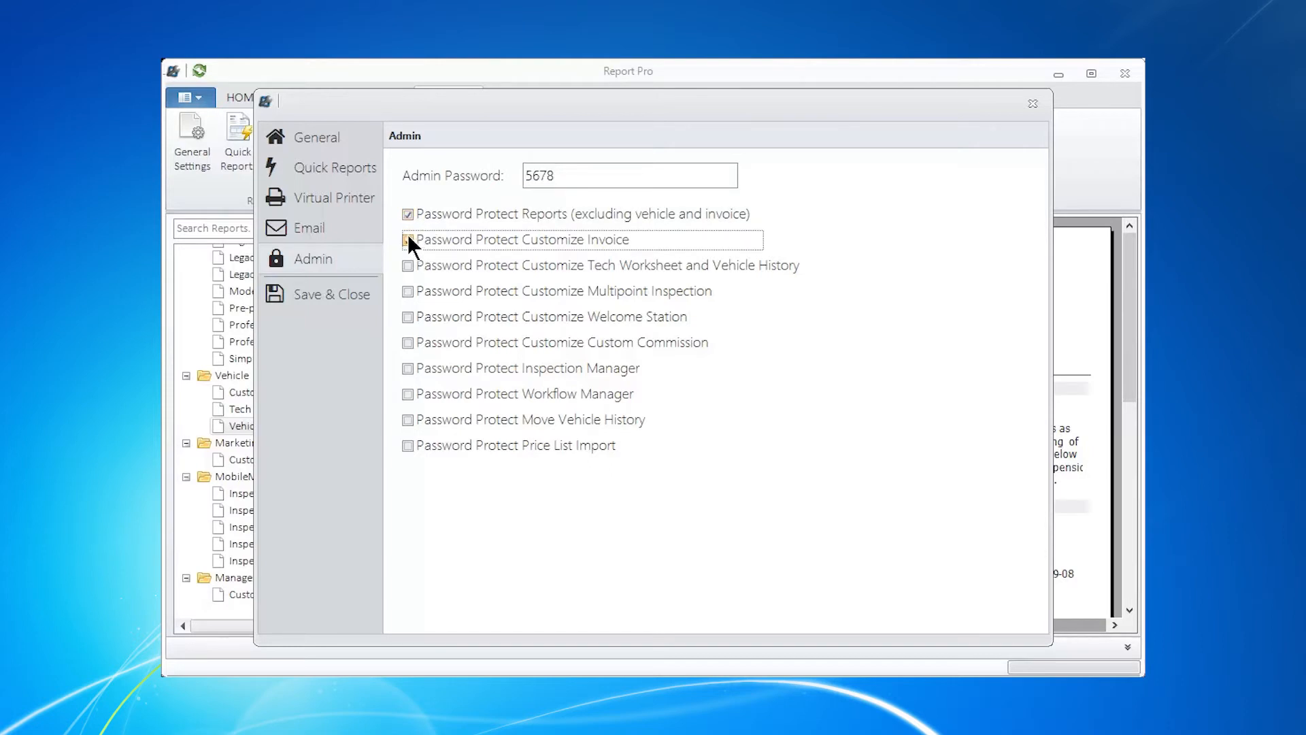
pyautogui.click(406, 239)
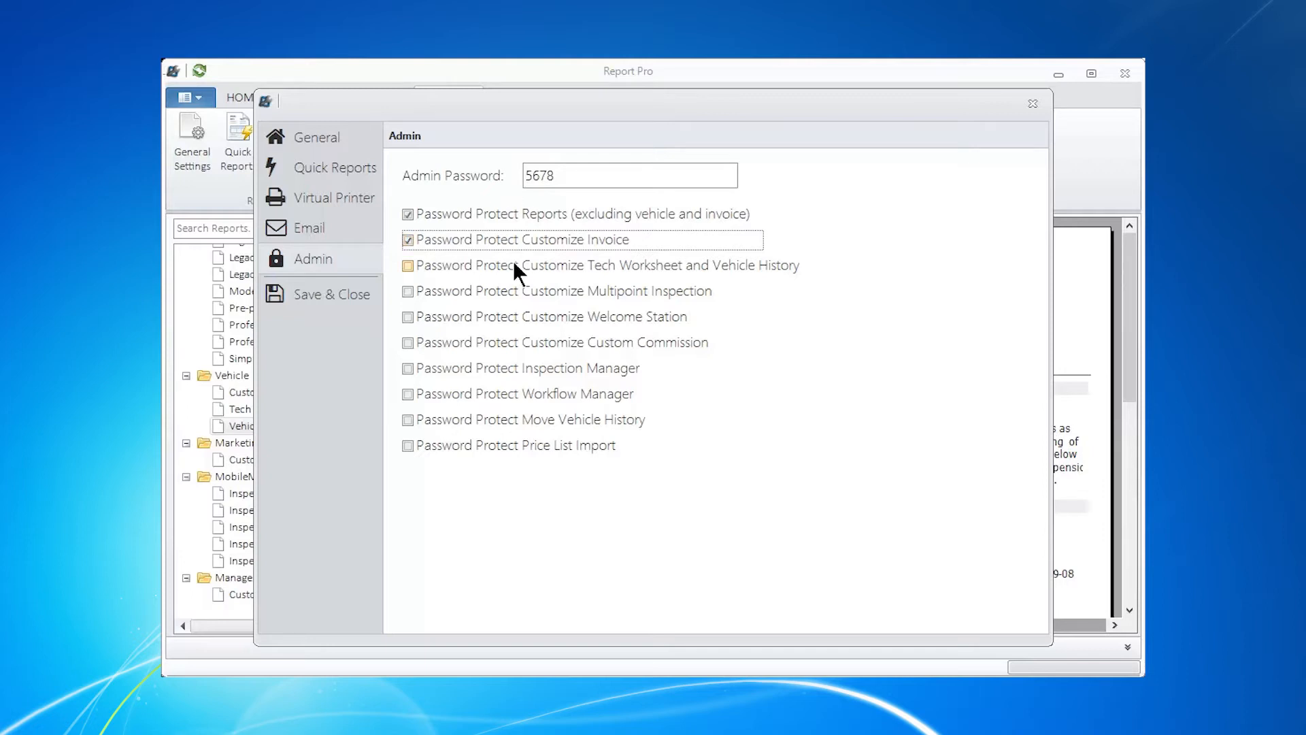
pyautogui.moveTo(332, 298)
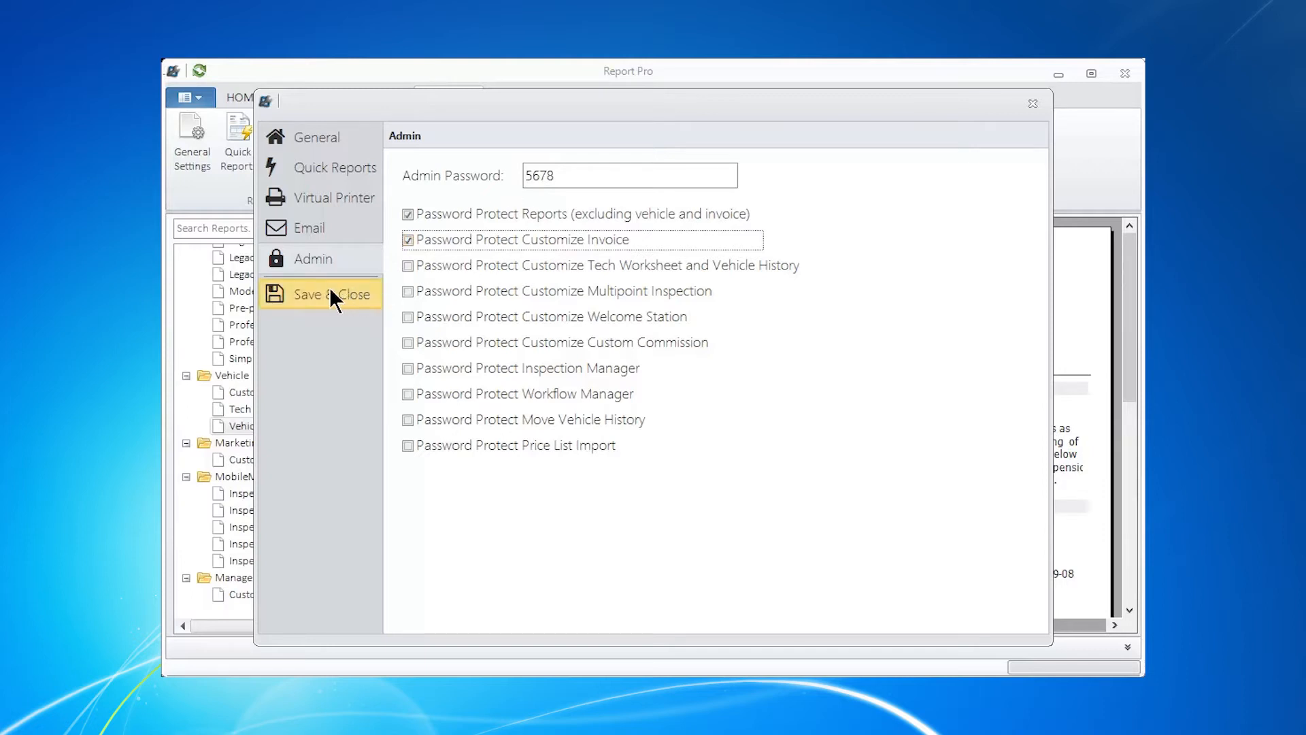
pyautogui.click(332, 294)
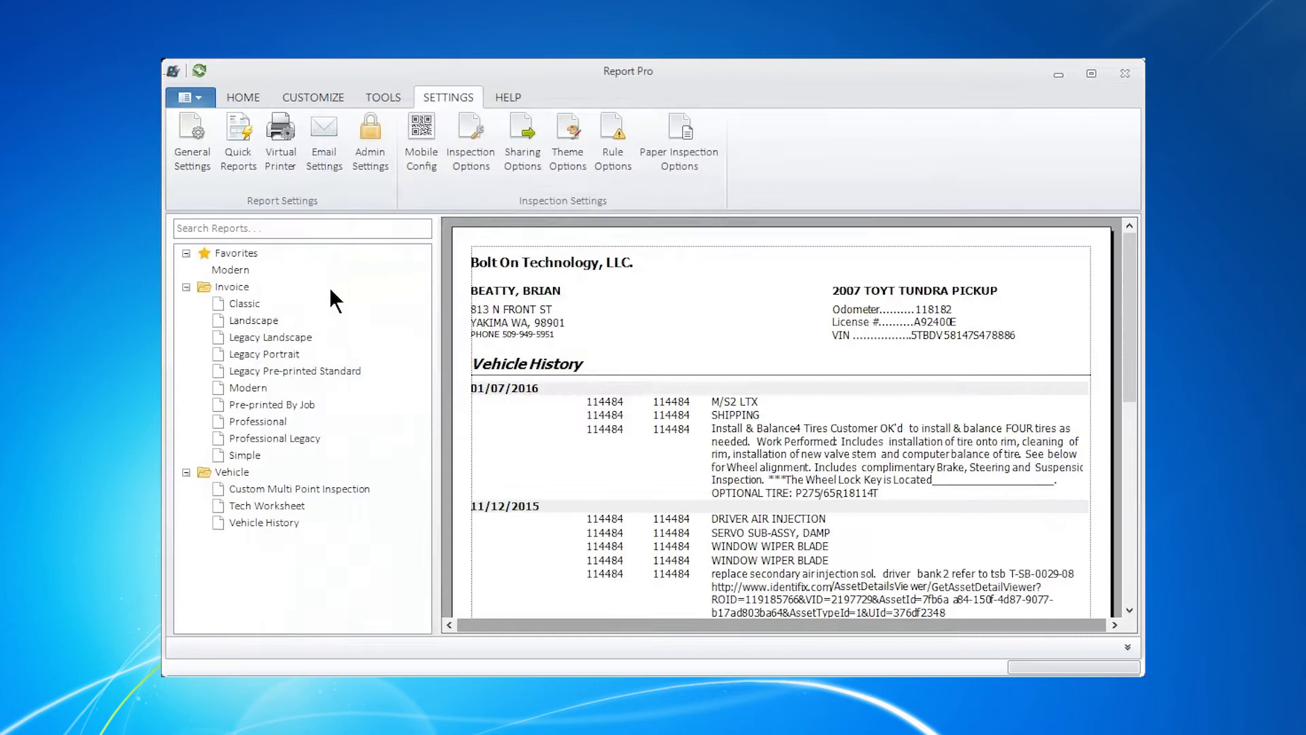
pyautogui.moveTo(244, 479)
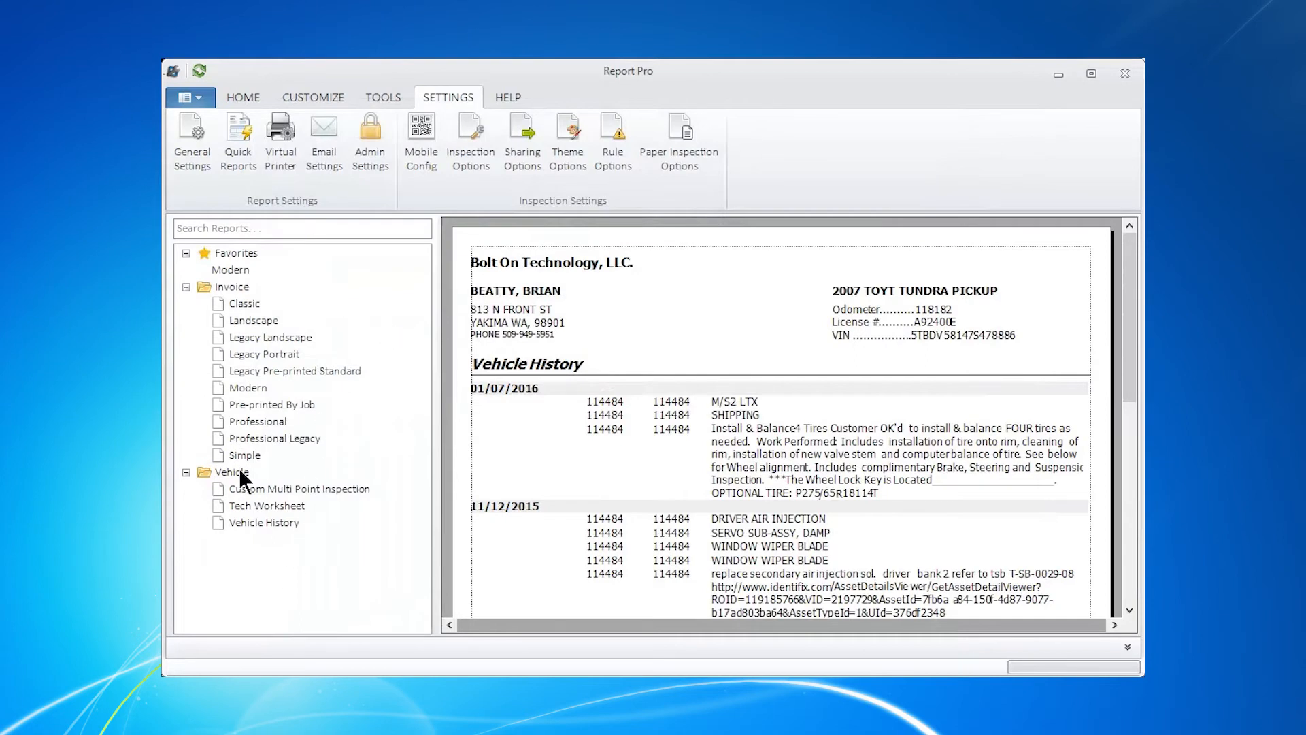
pyautogui.moveTo(291, 475)
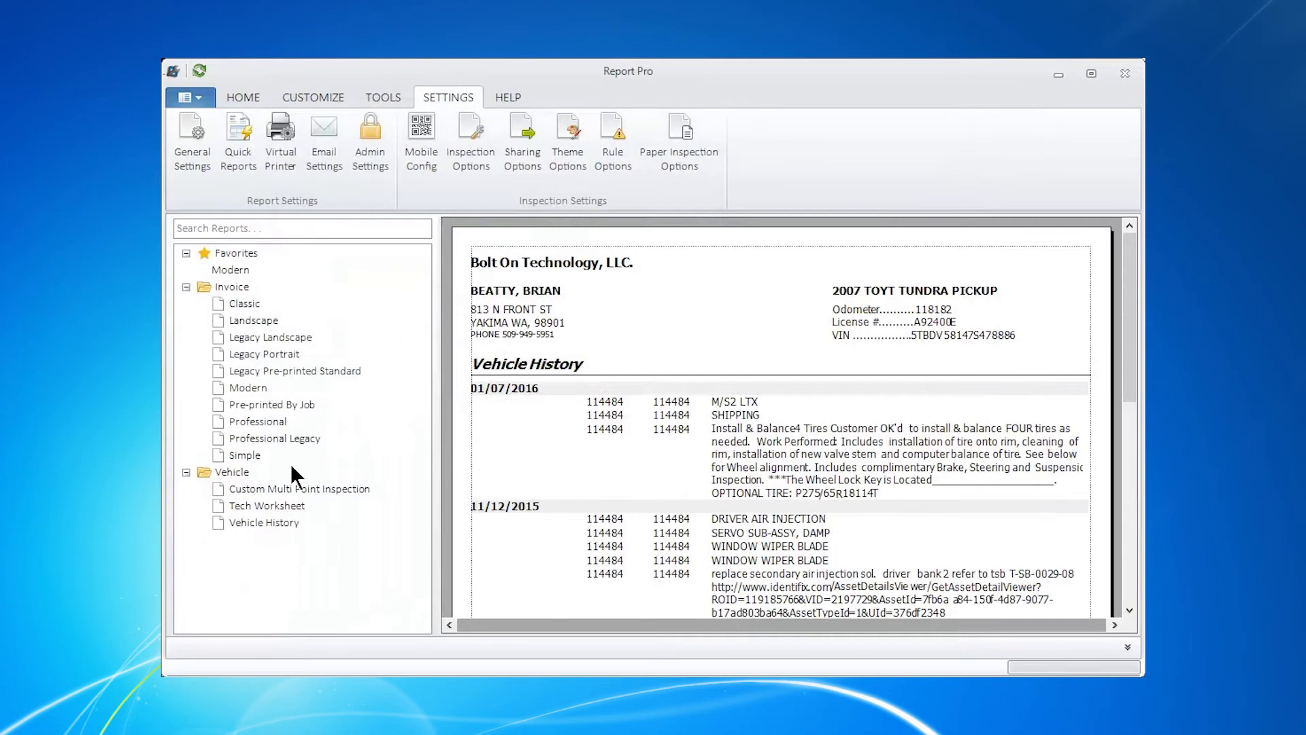
# Step: Enter the admin password to reach Customize Invoice, then close that dialog
pyautogui.click(313, 98)
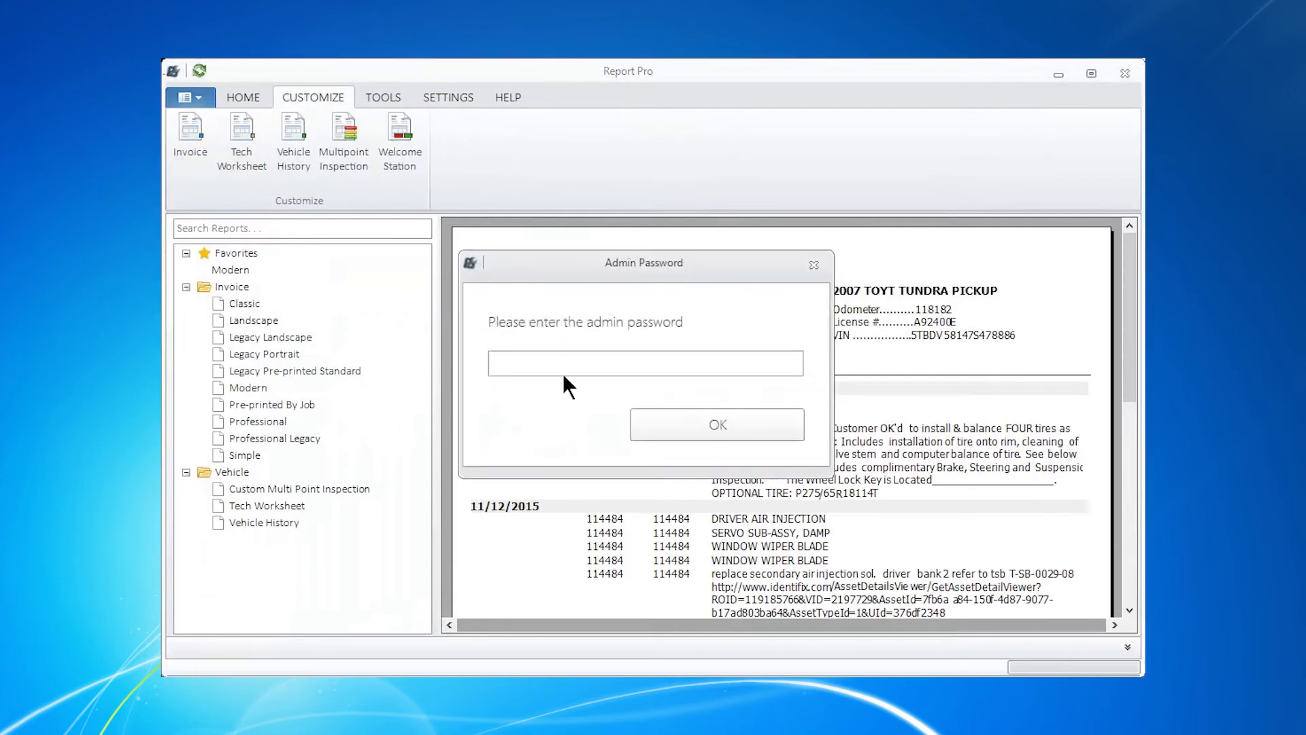
pyautogui.write('****')
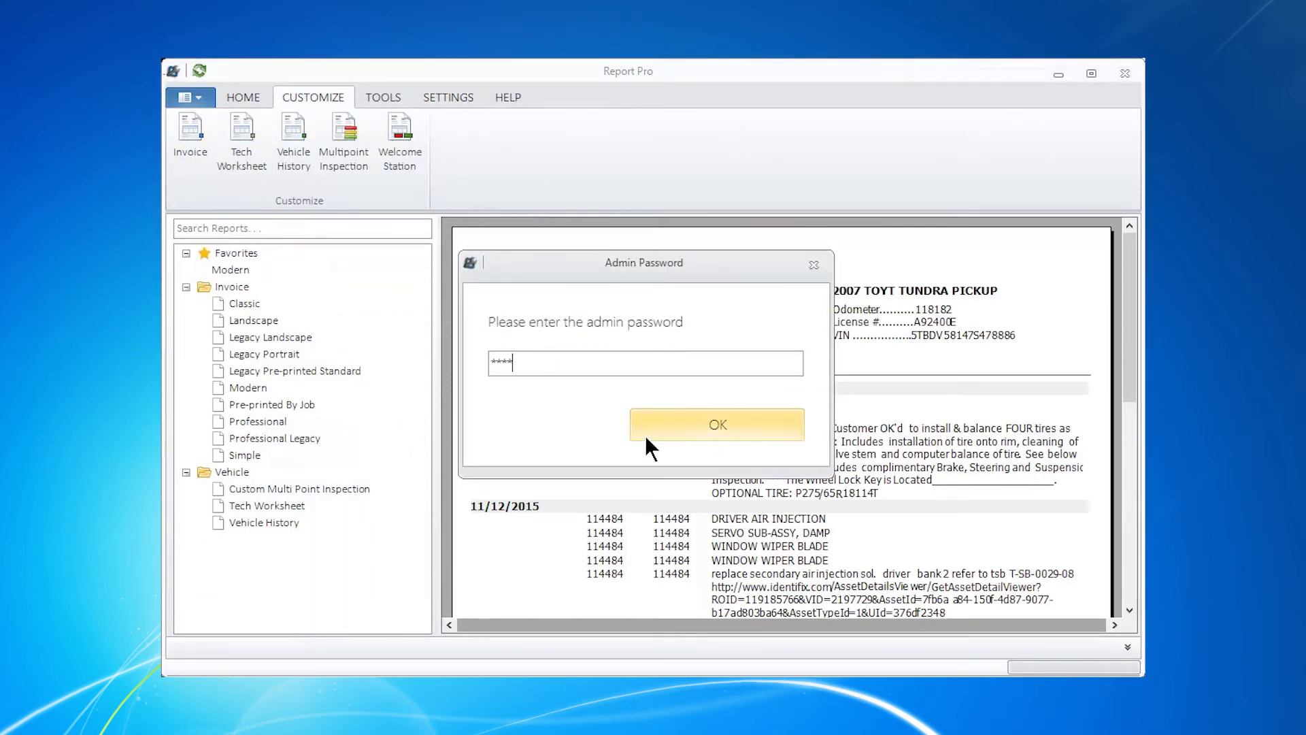
pyautogui.click(715, 425)
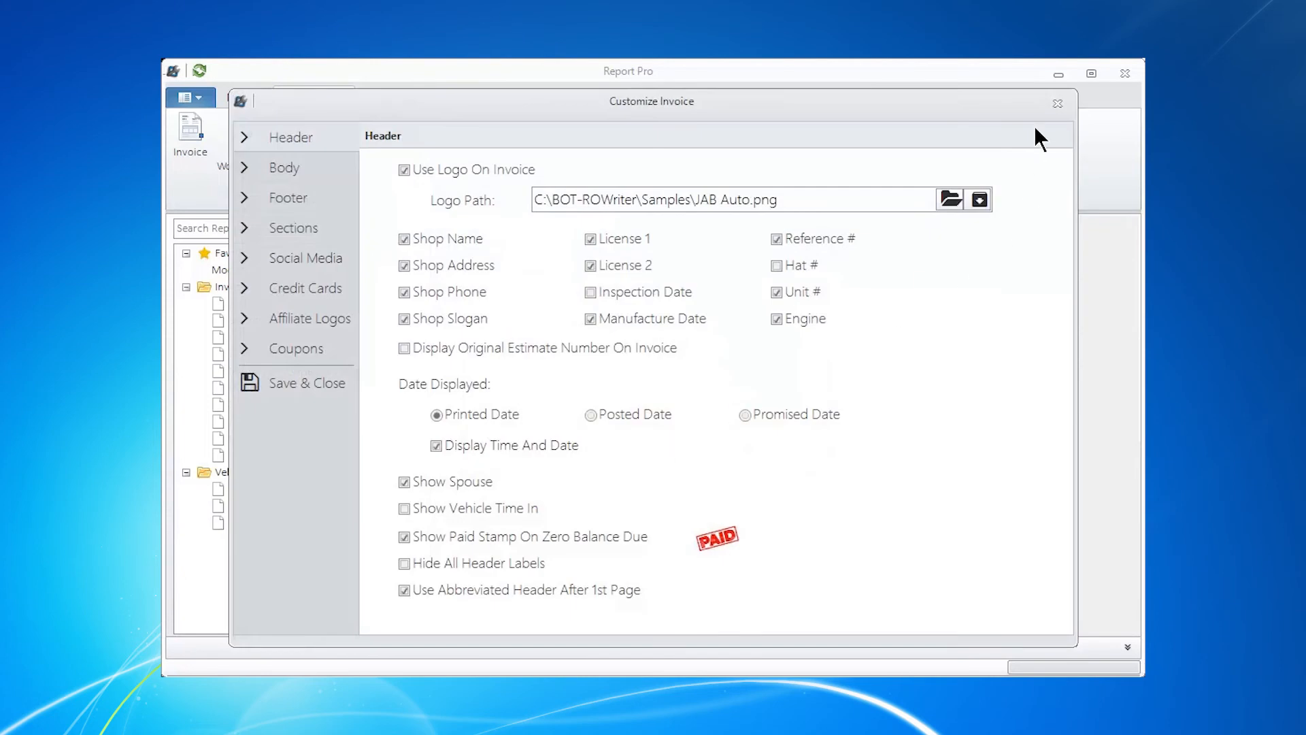
pyautogui.click(1059, 102)
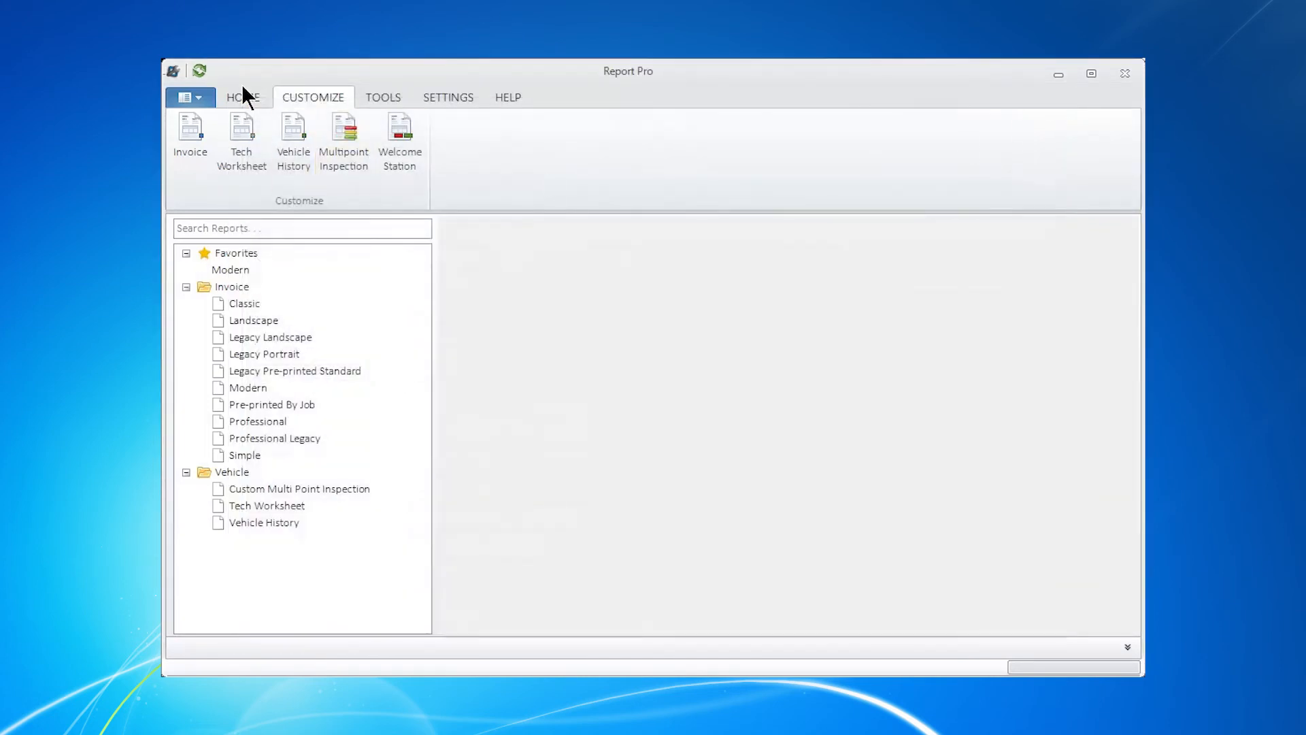
# Step: Use Display Admin Reports with the admin password to restore Marketing, MobileManager and Management reports
pyautogui.click(243, 98)
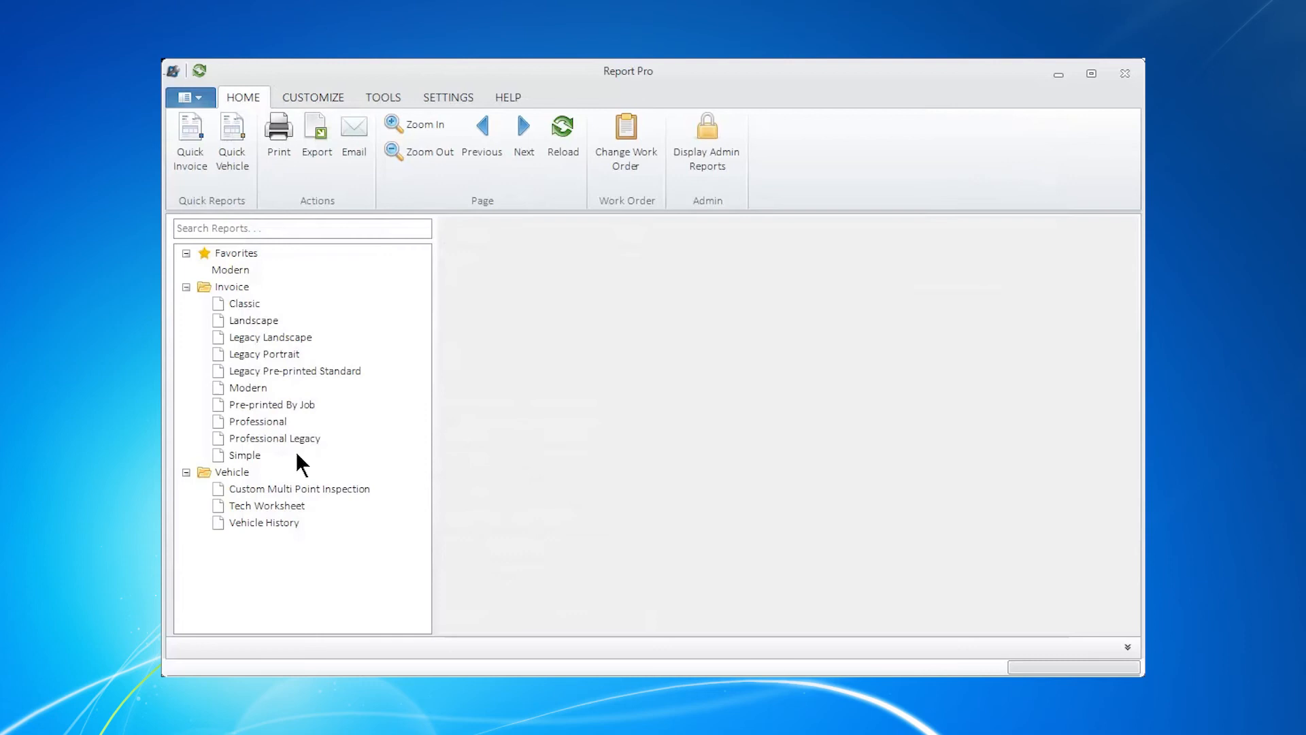
pyautogui.moveTo(720, 158)
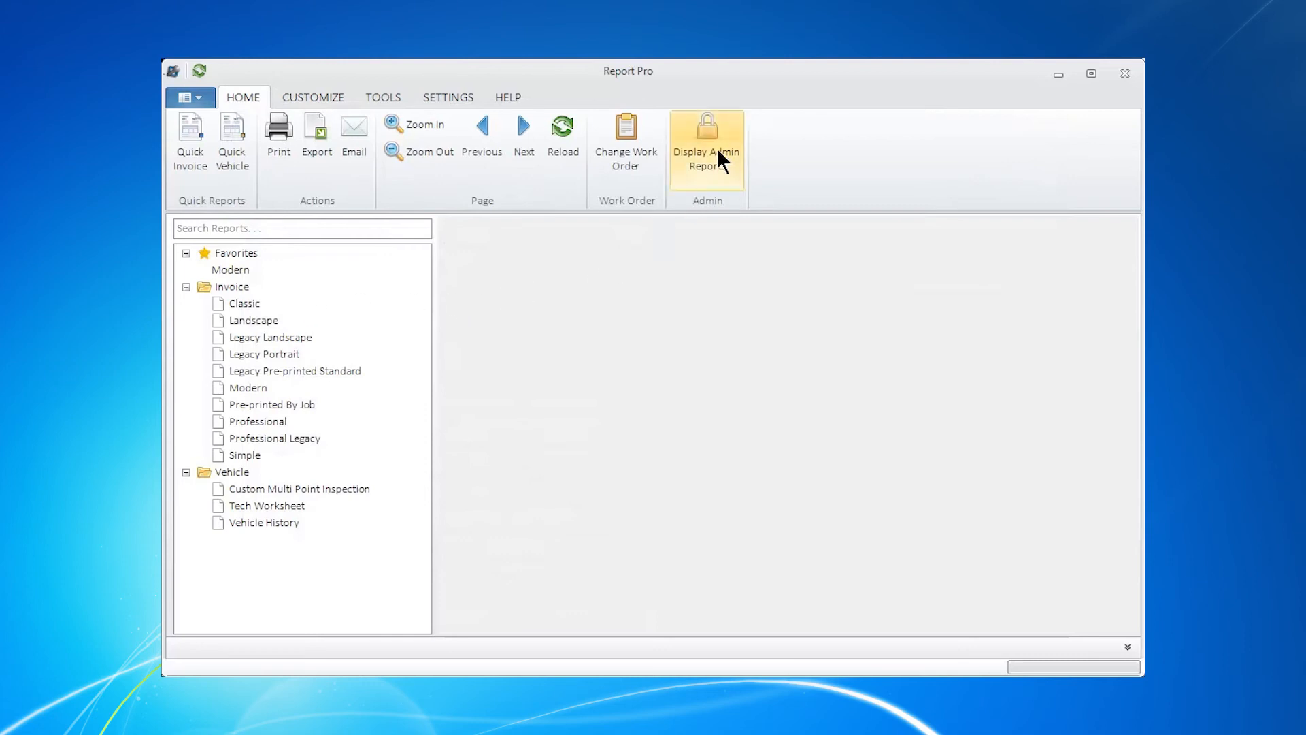
pyautogui.moveTo(718, 184)
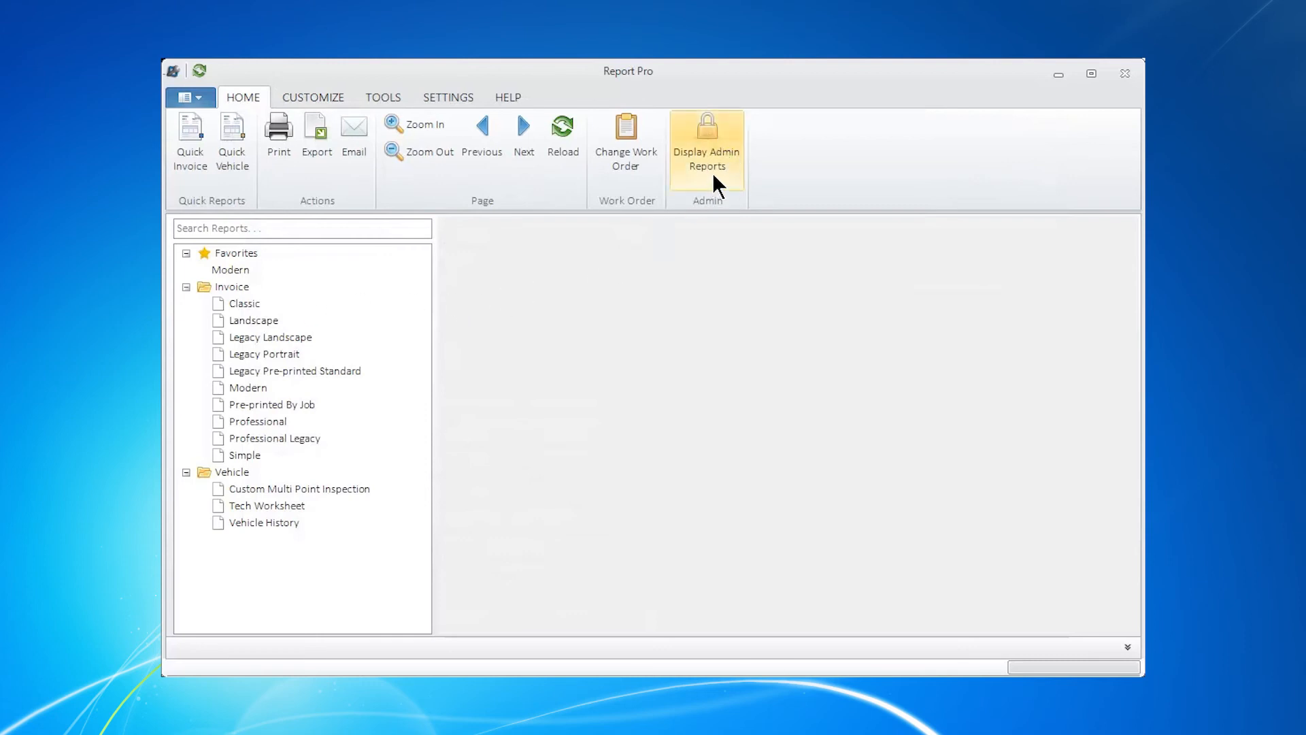
pyautogui.click(706, 142)
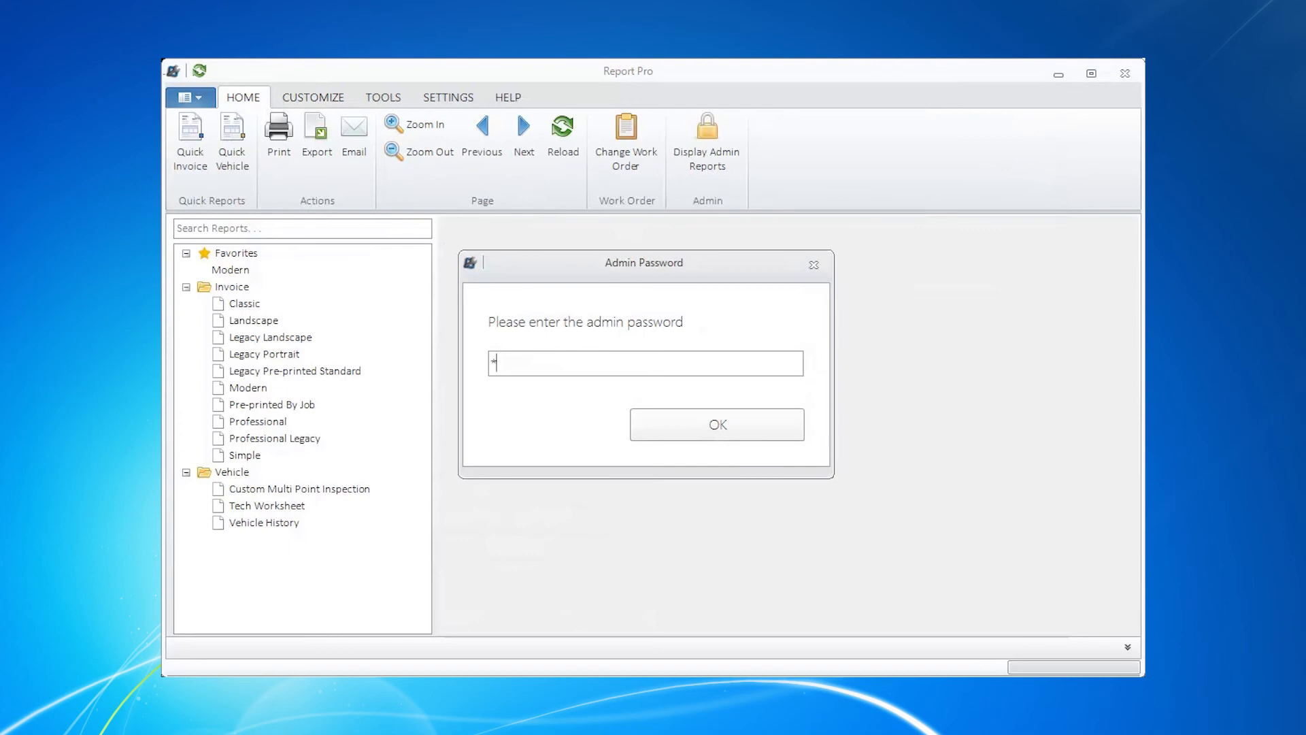
pyautogui.click(717, 425)
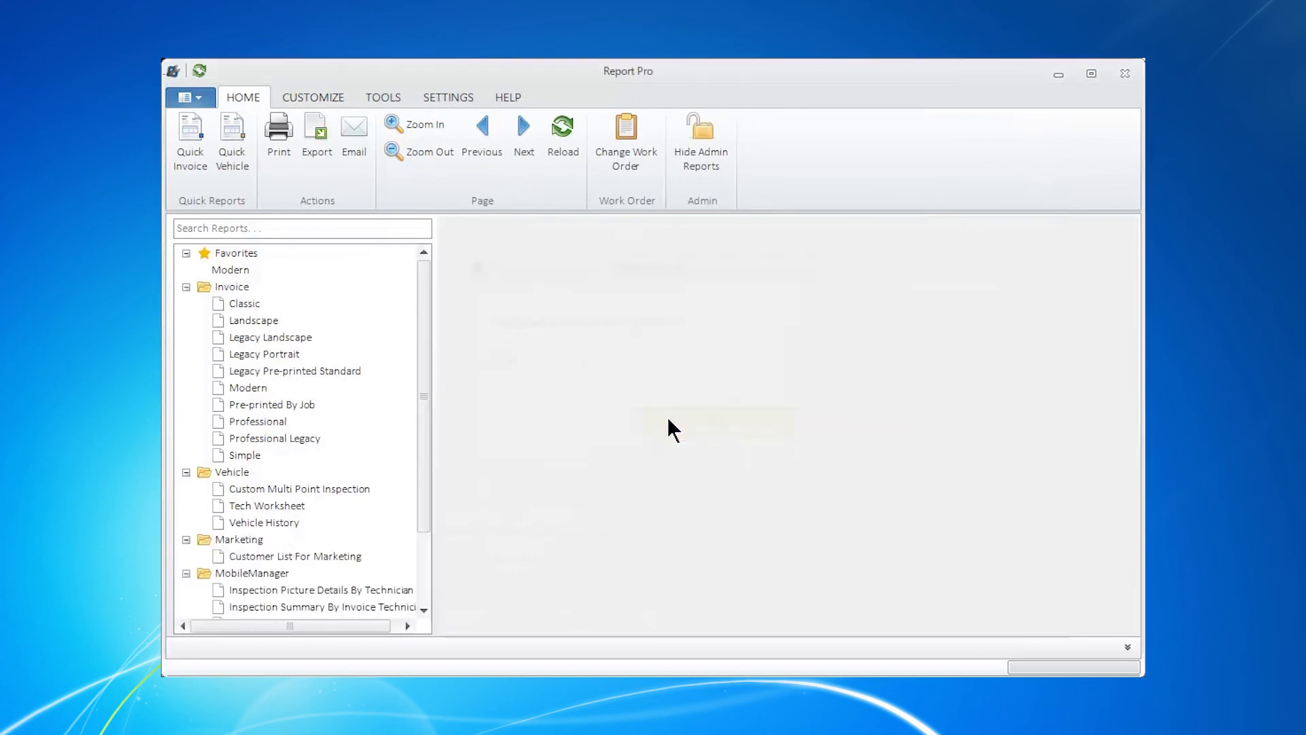
pyautogui.scroll(-3)
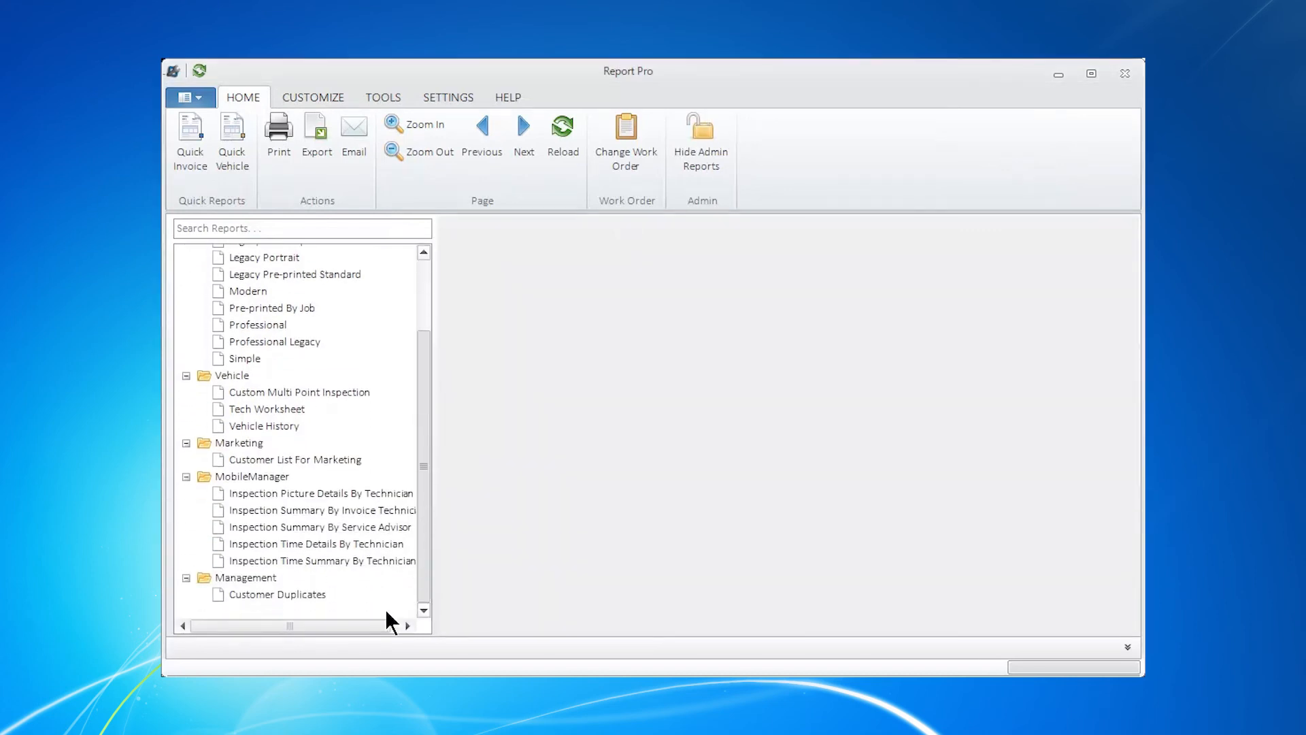